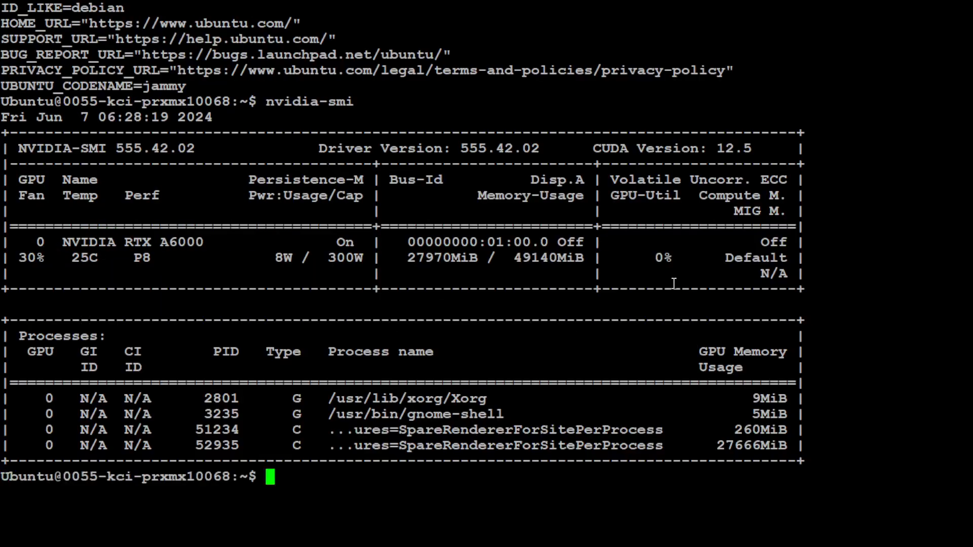
Focus the terminal and begin a conda info command at the fresh prompt.
double_click(87, 241)
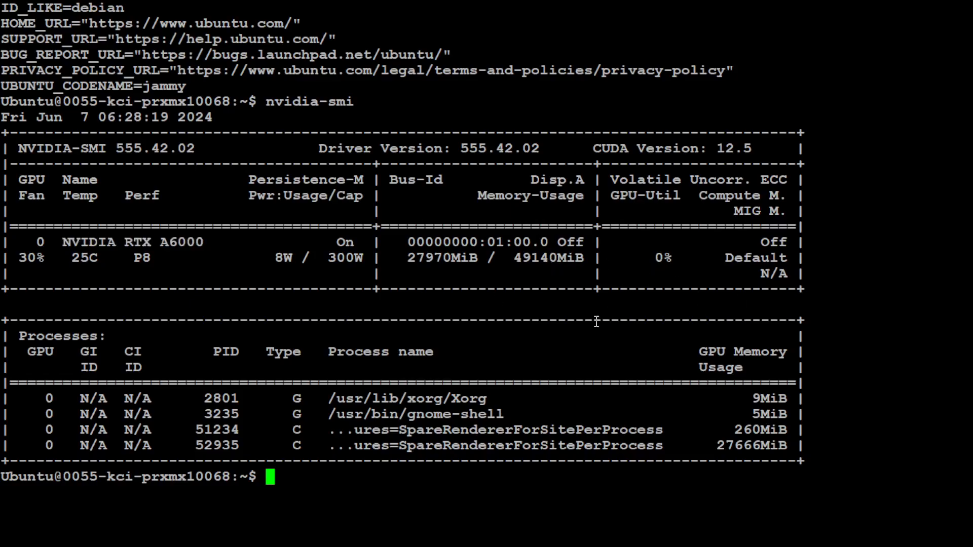
type("cond")
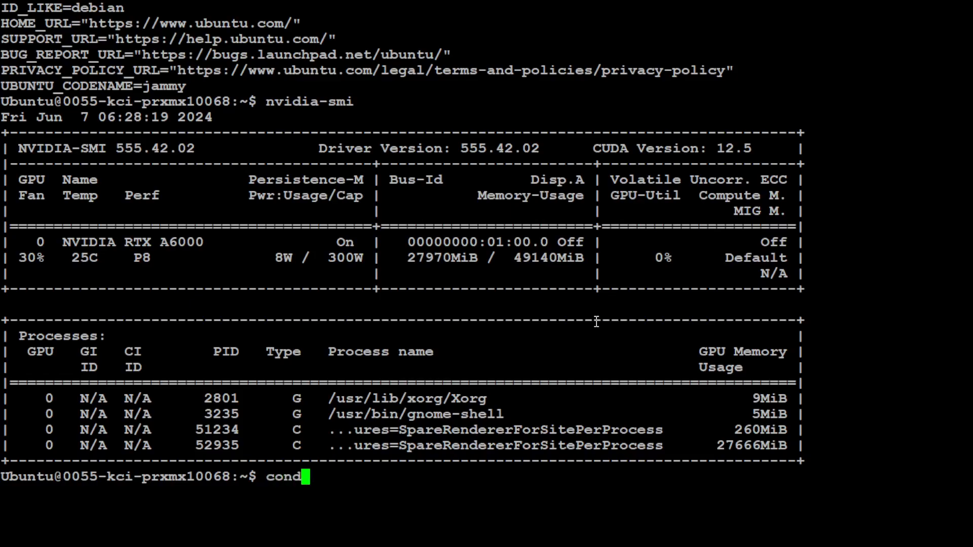
type("a info")
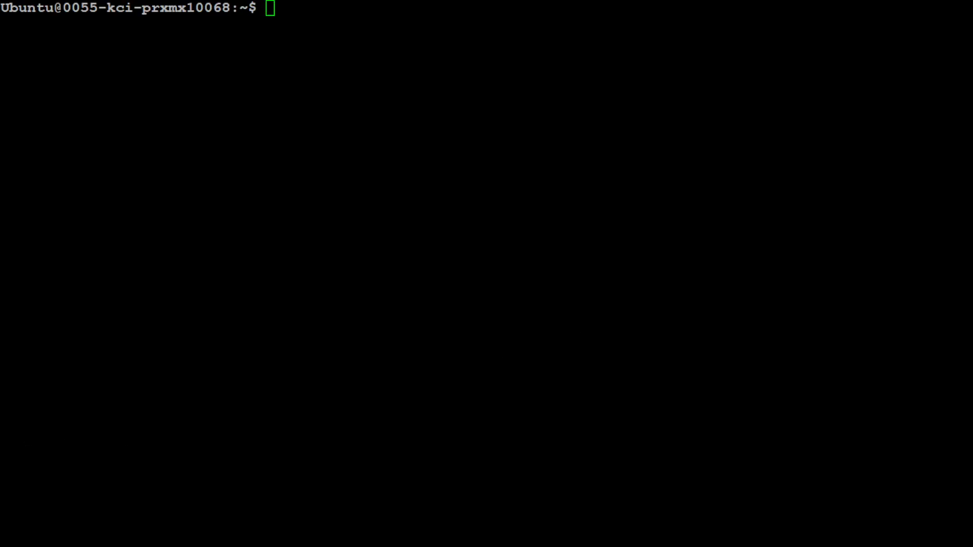
Abandon the env creation line and run conda activate qwen, which reports the environment is not found.
type("conda create -n qwen python=3.11 -y")
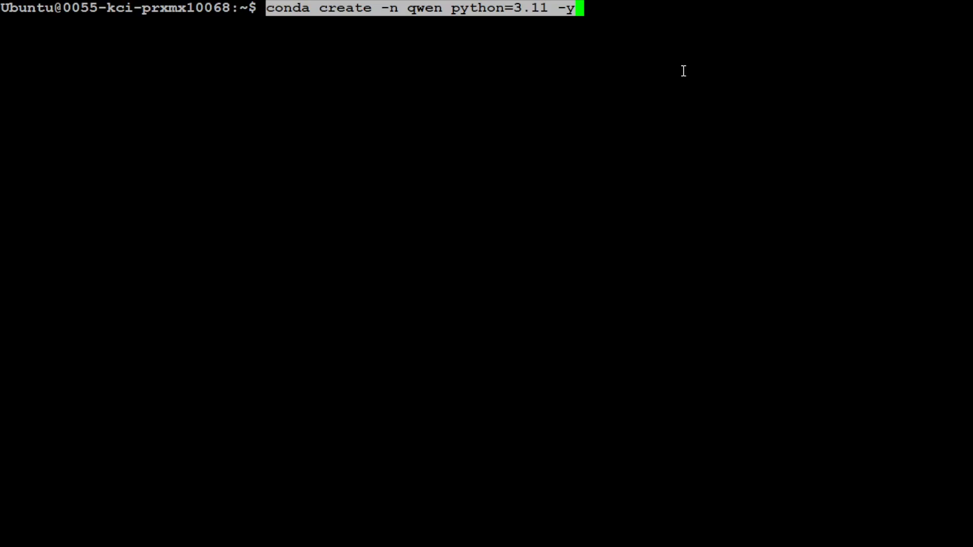
key("BackSpace")
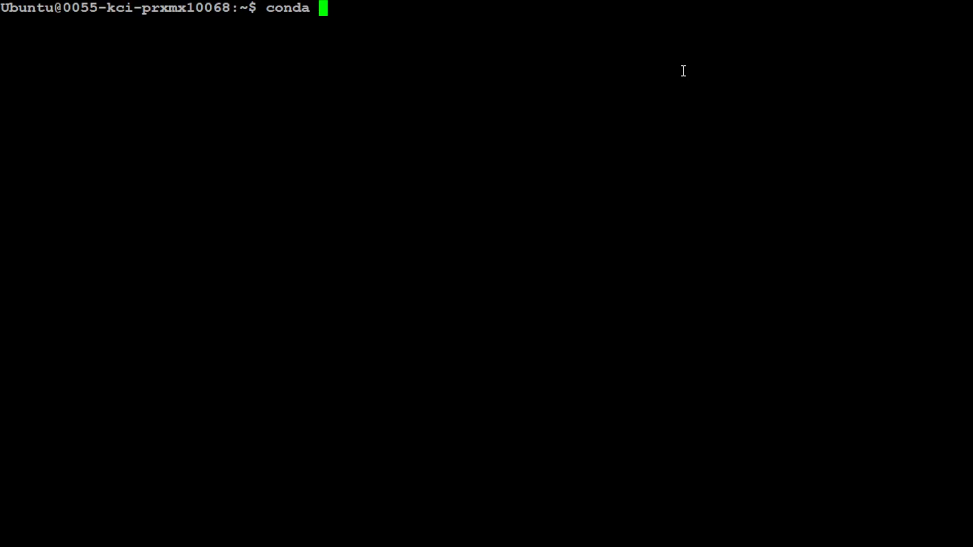
type("activiate qwen")
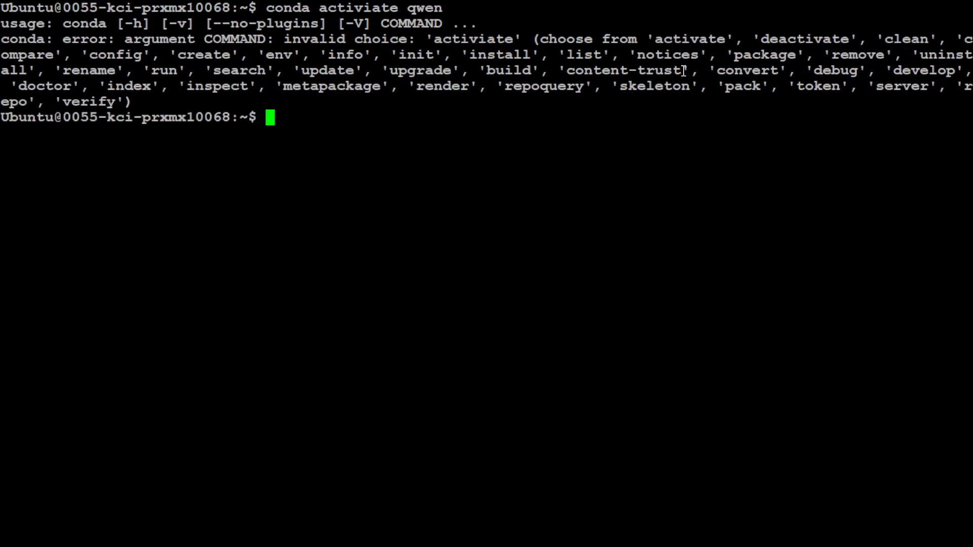
type("conda")
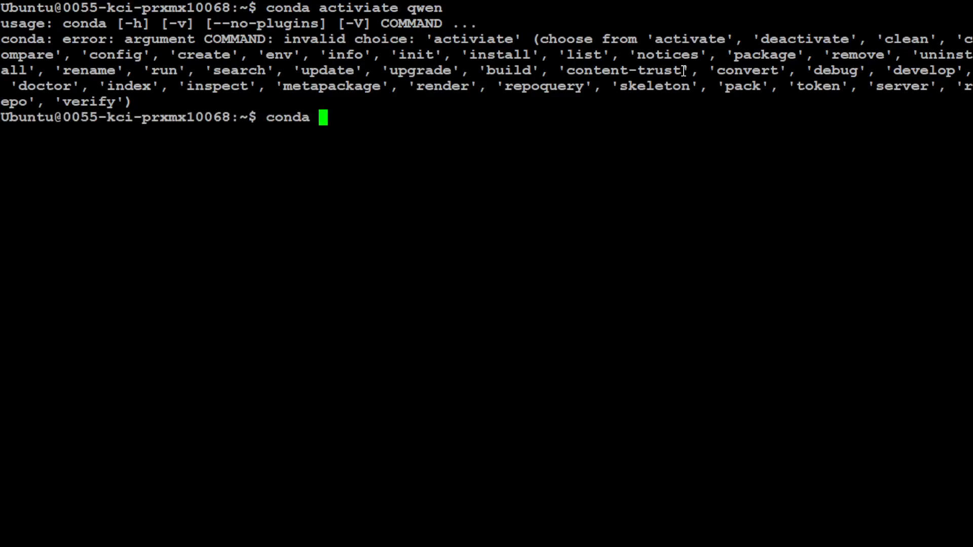
type("activate qwen")
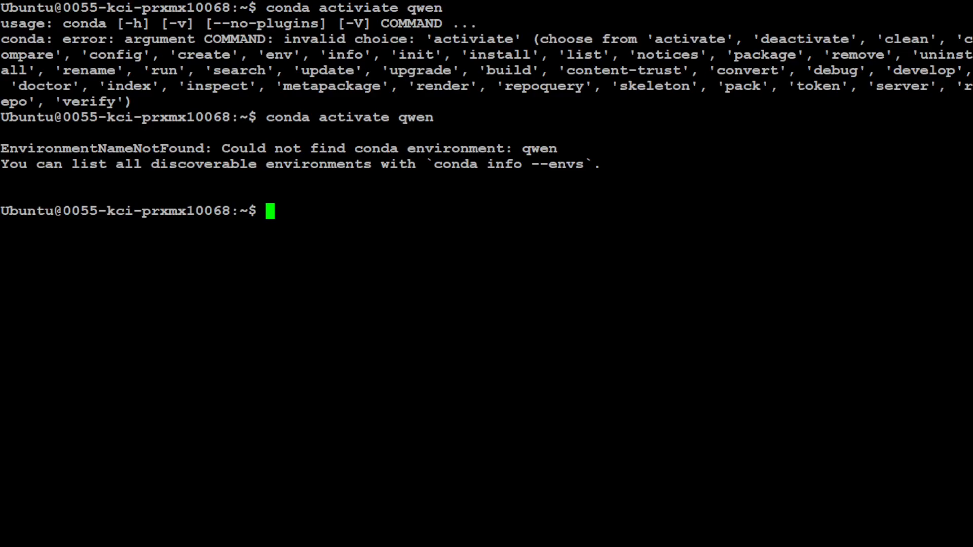
mouse_move(354, 226)
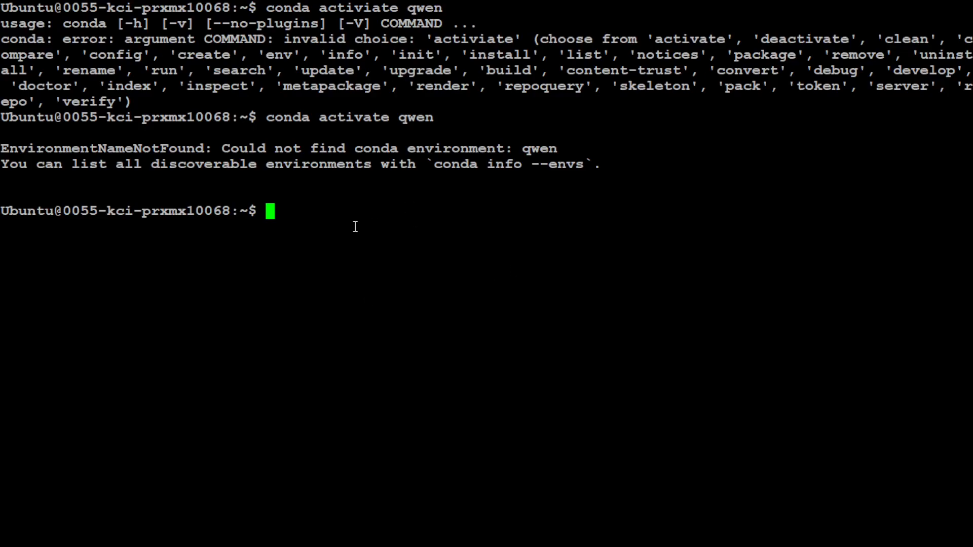
Run conda create -n qwen python=3.11 -y, then activate qwen using the suggested command.
type("conda create -n qwen python=3.11 -y")
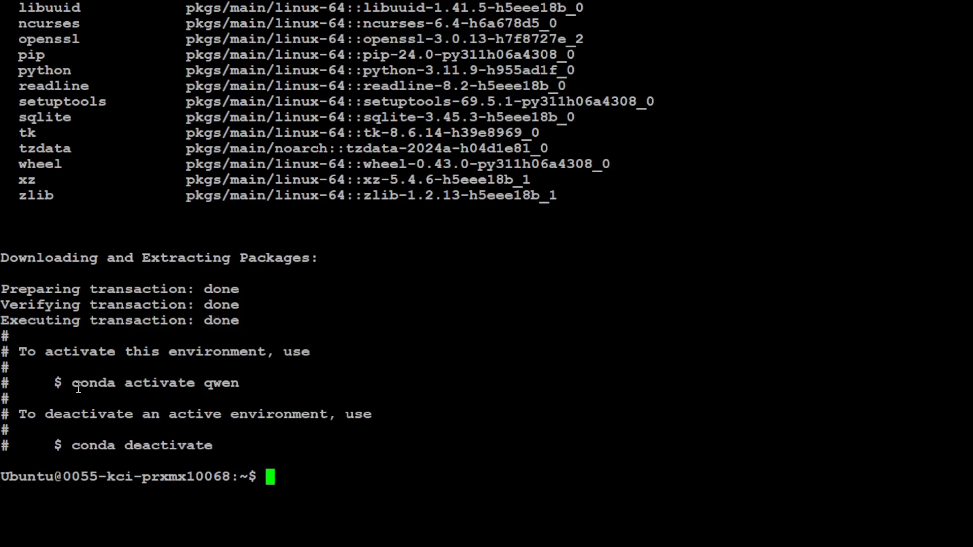
left_click_drag(72, 383, 237, 383)
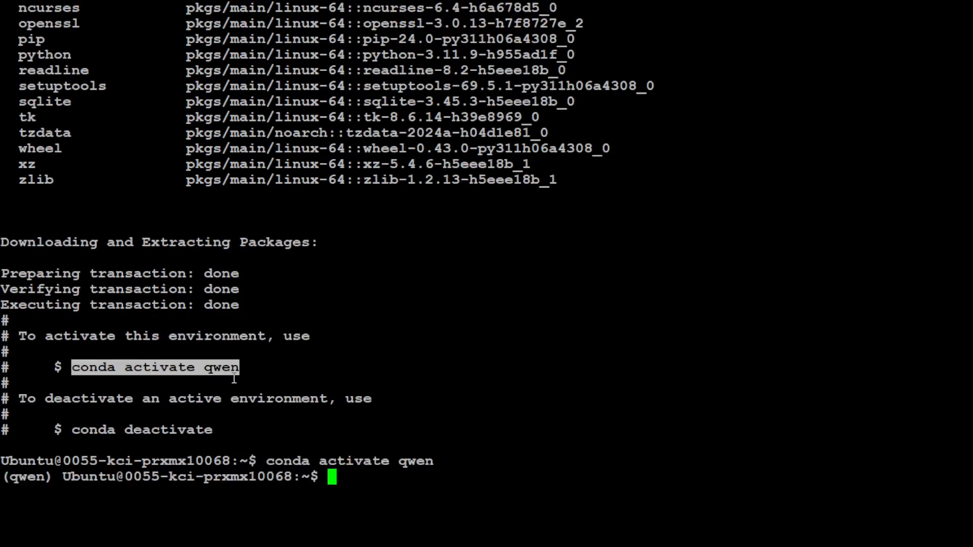
type("c")
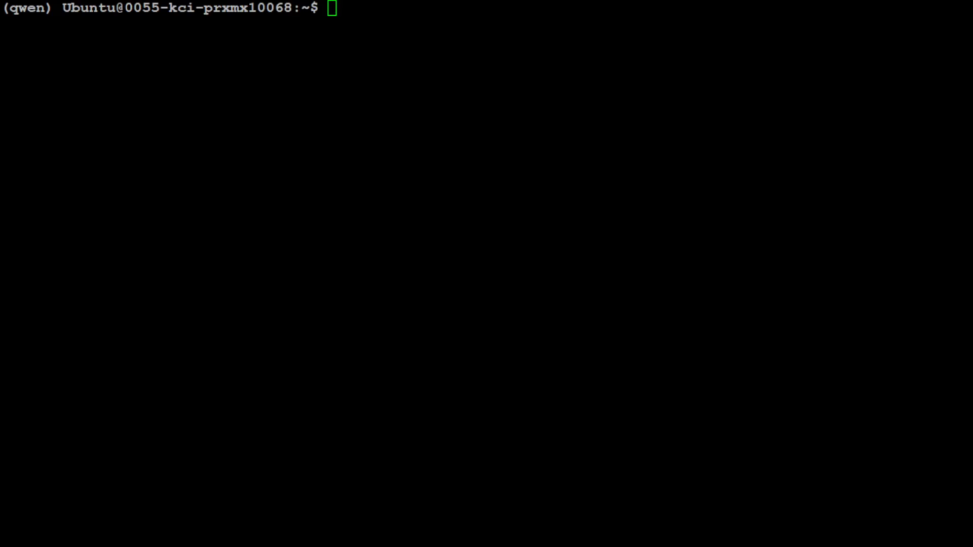
Pip install torch, transformers from GitHub, and accelerate into the qwen environment.
type("pip install torch")
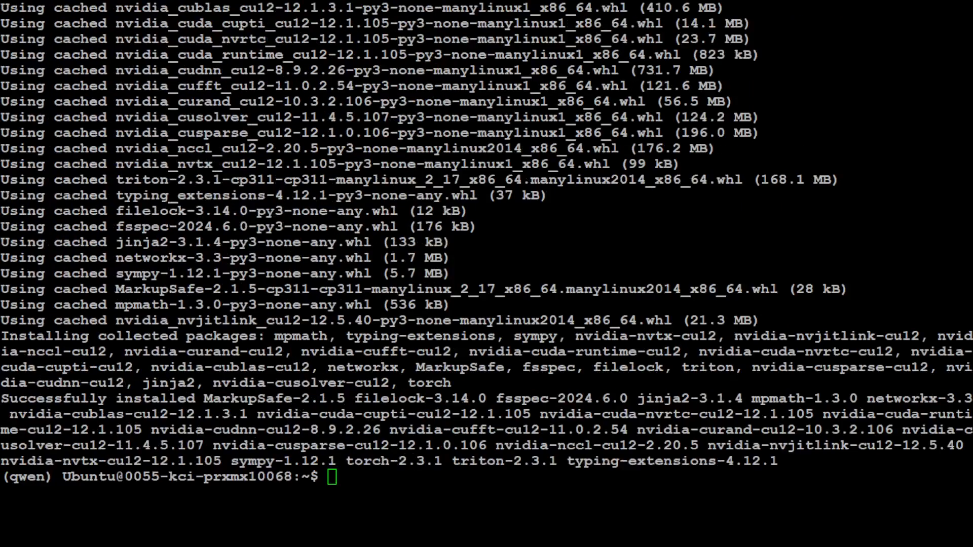
type("pip install git+https://github.com/huggingface/transformers")
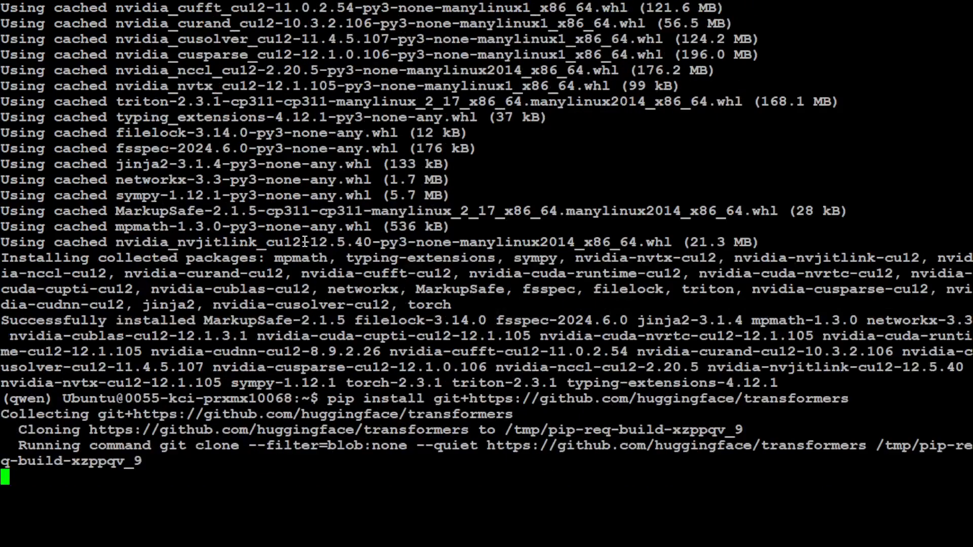
mouse_move(247, 467)
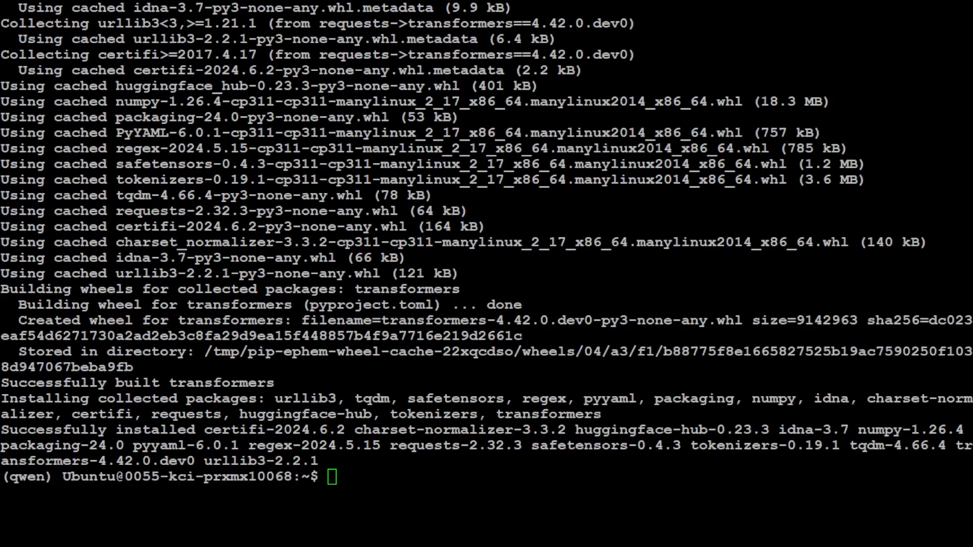
type("pip install accelerate")
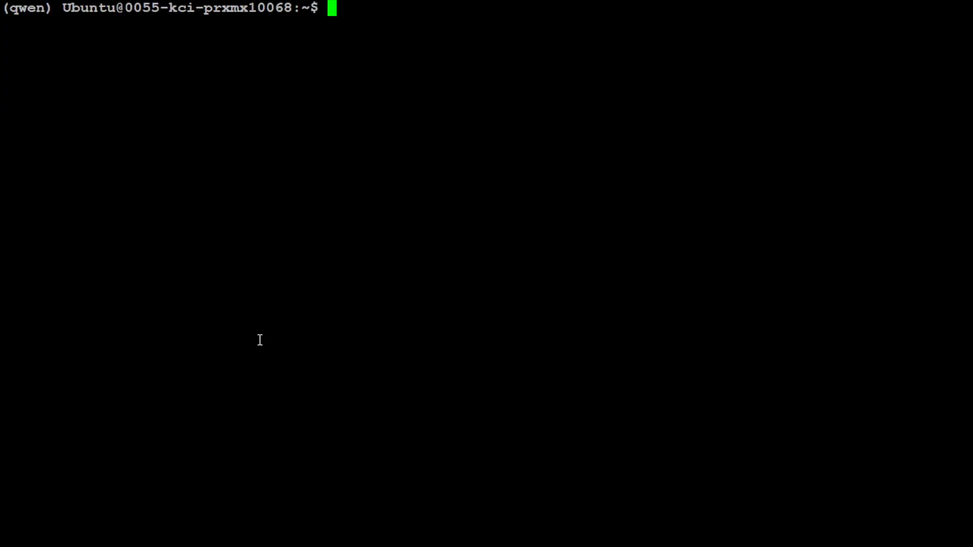
Launch python, import AutoModelForCausalLM and AutoTokenizer, and set device = "cuda".
type("pythn")
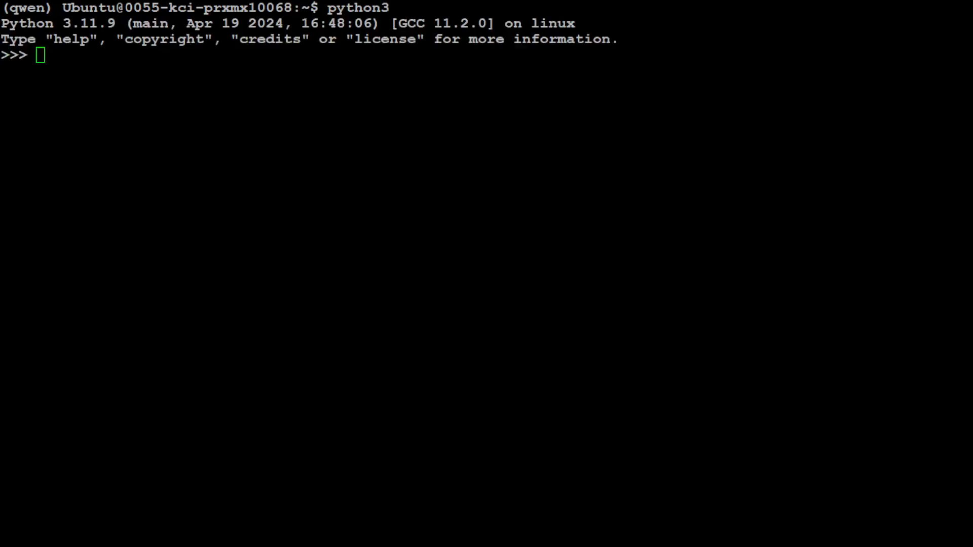
type("from transformers import AutoModelForCausalLM, AutoTokenizer")
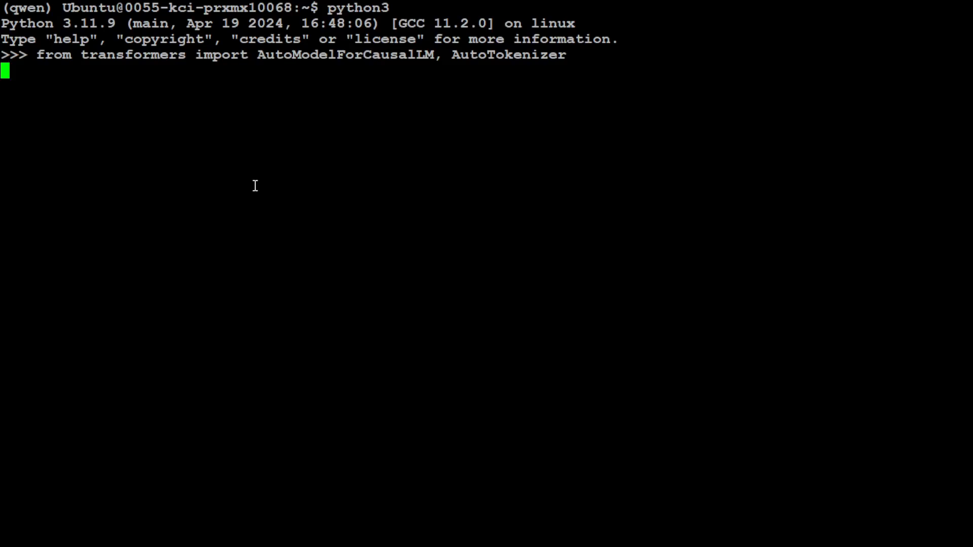
type("device = \"cuda\"")
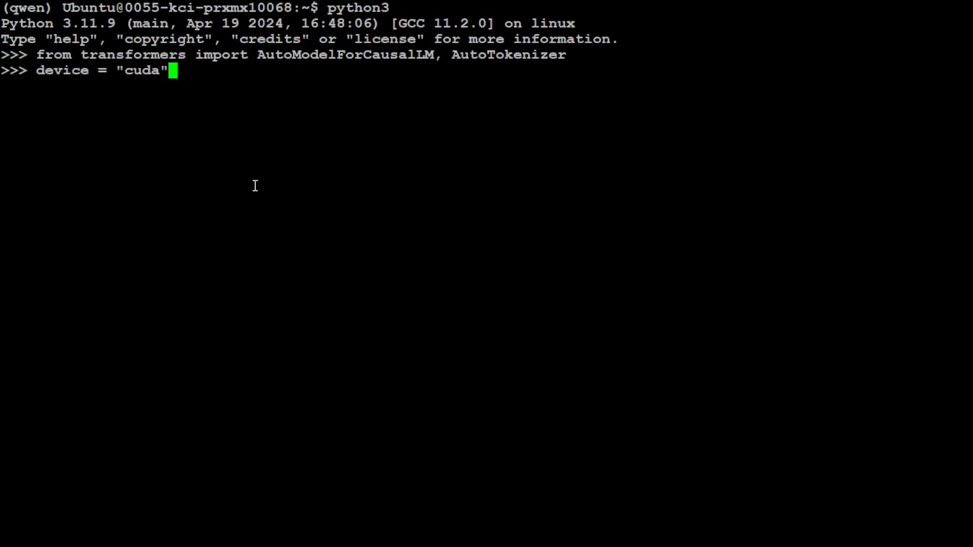
key("enter")
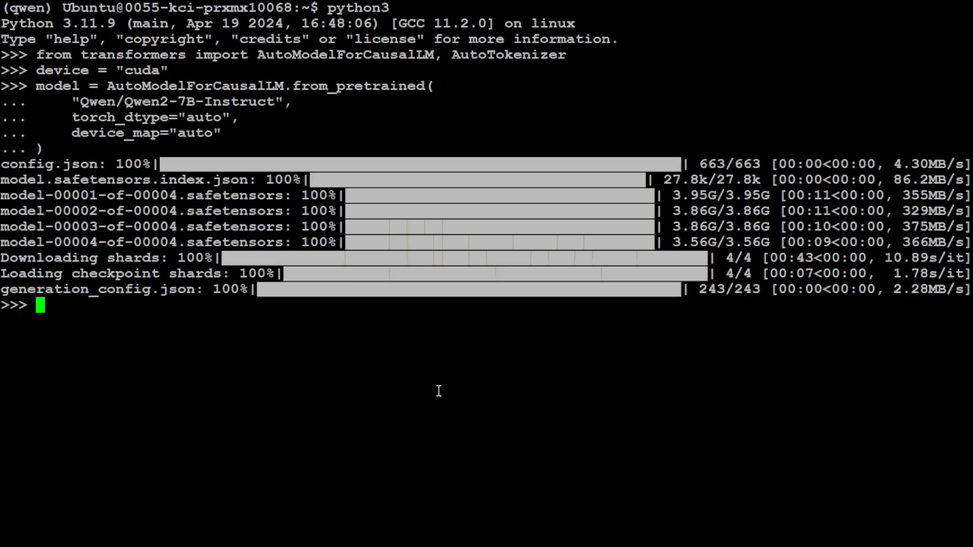
Load the Qwen/Qwen2-72B-Instruct tokenizer and define the C++ calculator class prompt.
type("tokenizer = AutoTokenizer.from_pretrained(\"Qwen/Qwen2-72B-Instruct\")")
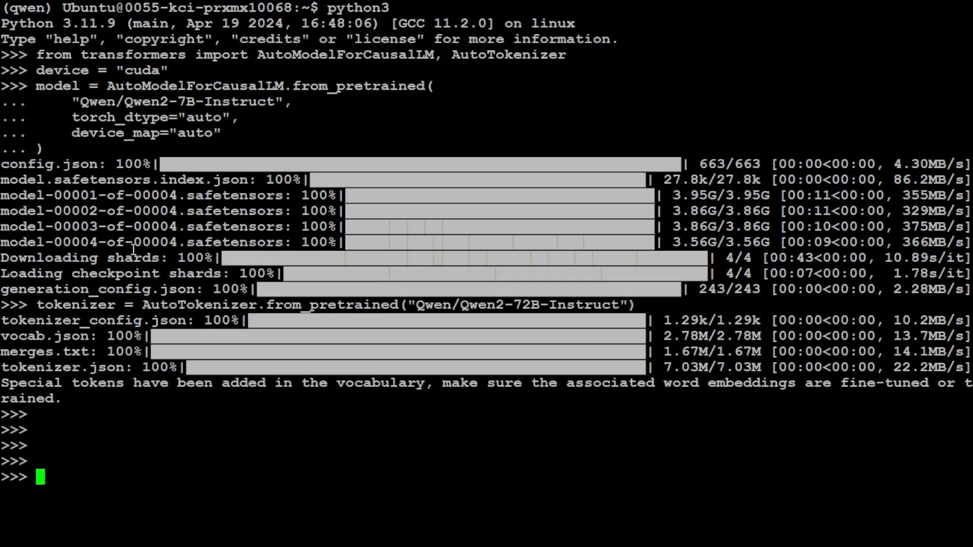
type("prompt = \"Generate a C++ class representing a basic calculator with methods for addition, subtraction, multiplication, and division.\"")
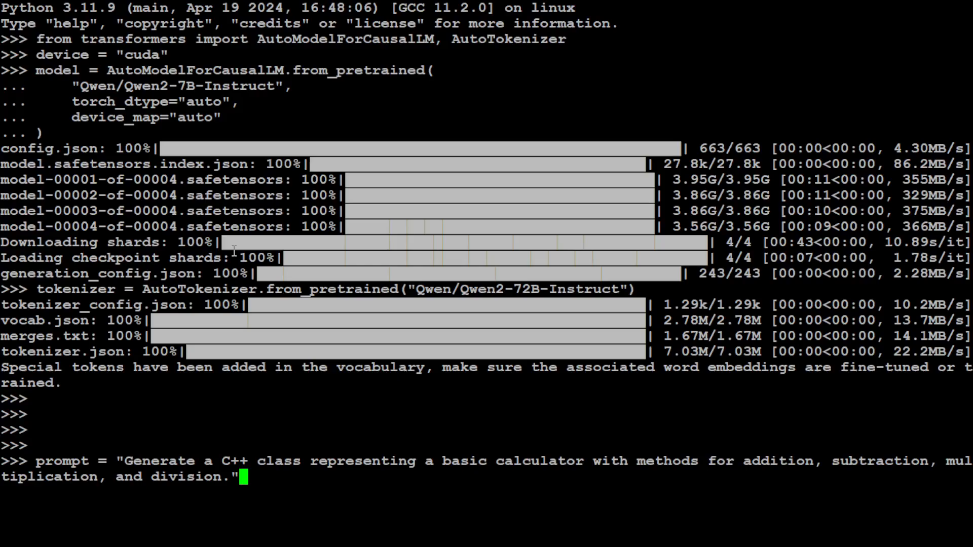
key("Return")
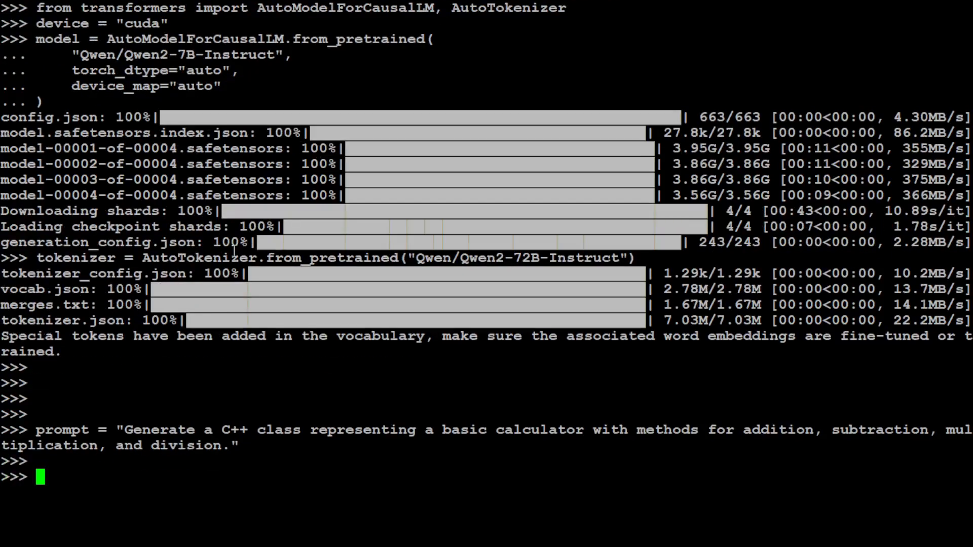
Tokenize the chat text to cuda, trim generated_ids, batch_decode the response and print it.
scroll("down", 3)
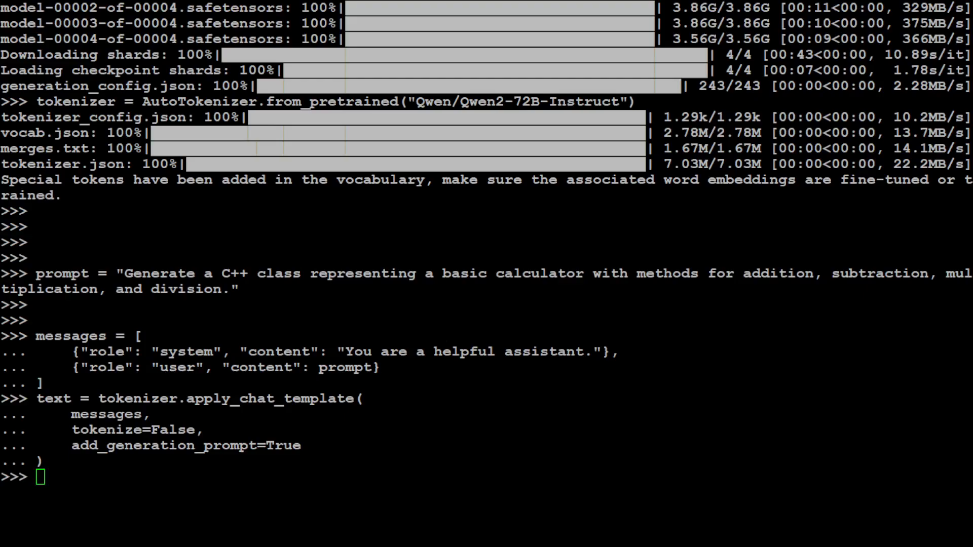
type("model_inputs = tokenizer([text], return_tensors=\"pt\").to(device)")
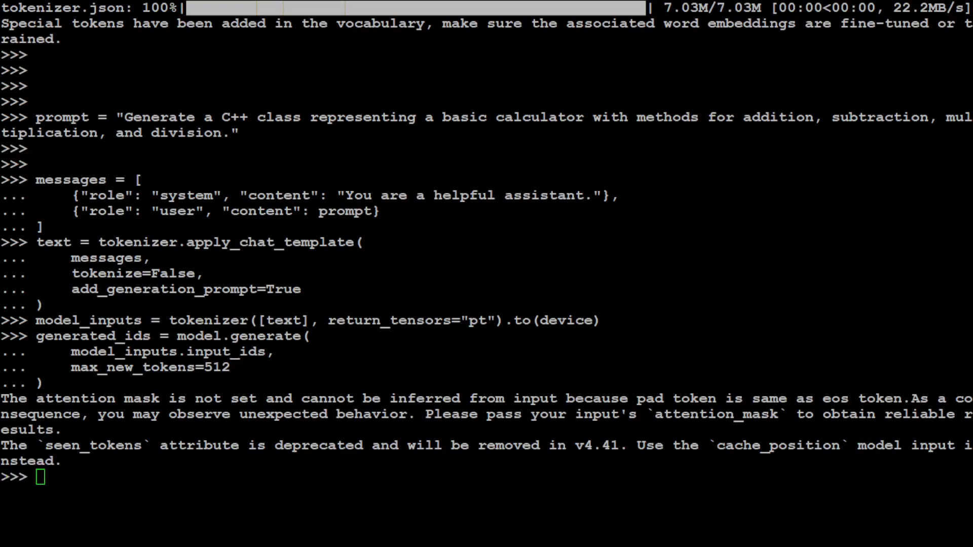
type("generated_ids = [")
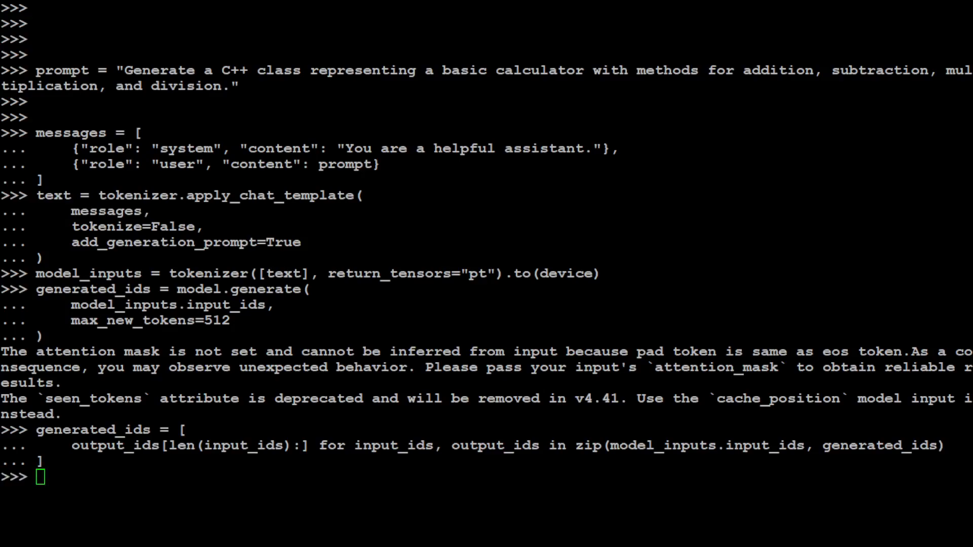
type("response = tokenizer.batch_decode(generated_ids, skip_special_tokens=True)[0]")
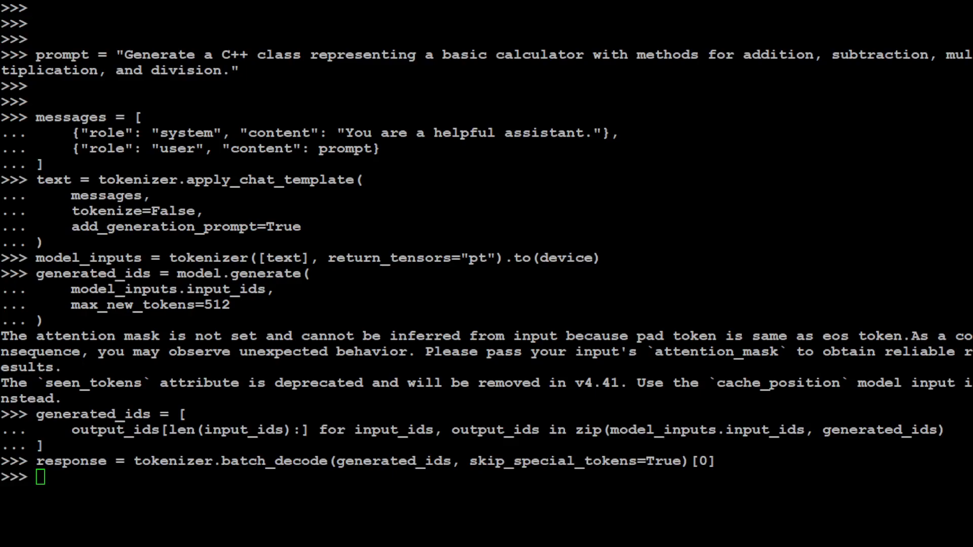
type("print(response)")
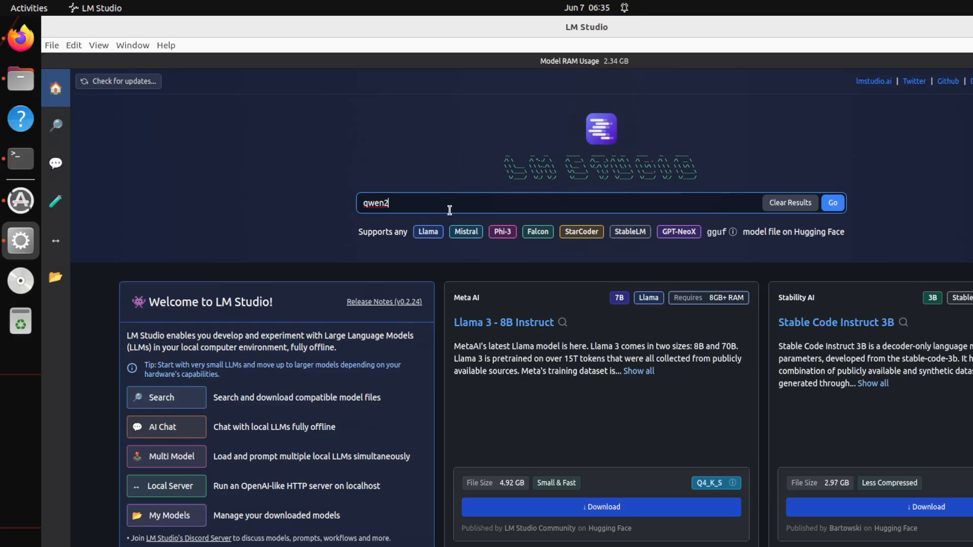
Search the hub for qwen2, view My Models, then the chat with the garbled Qwen2 reply.
left_click(831, 203)
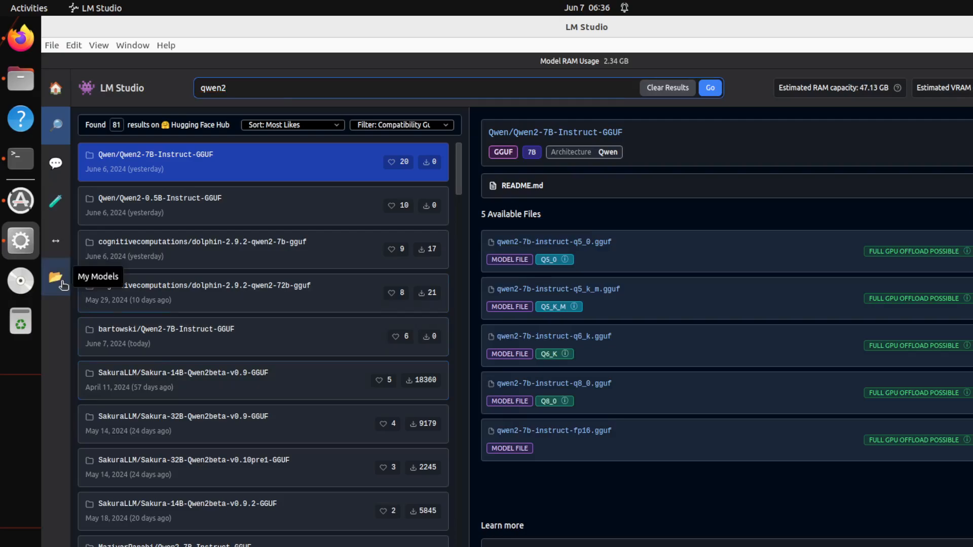
left_click(54, 278)
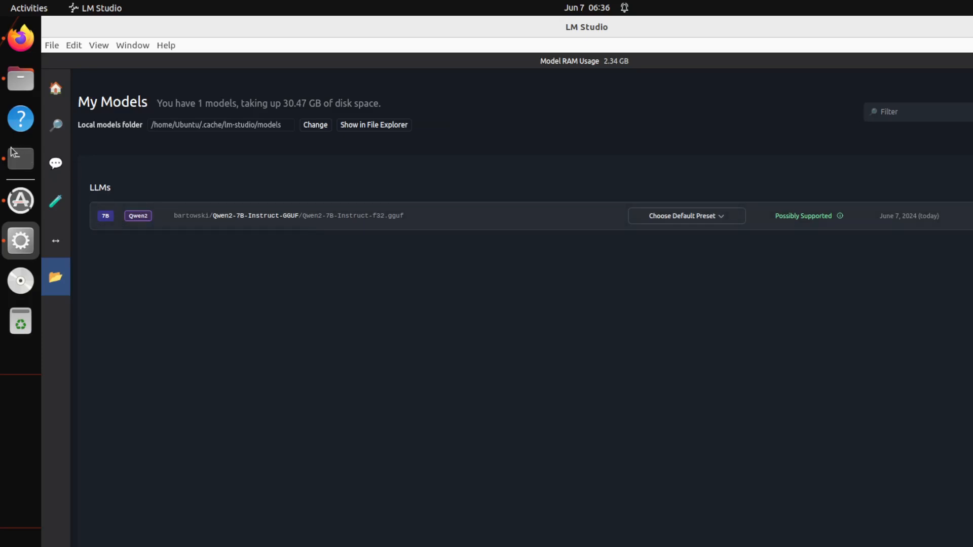
left_click(55, 163)
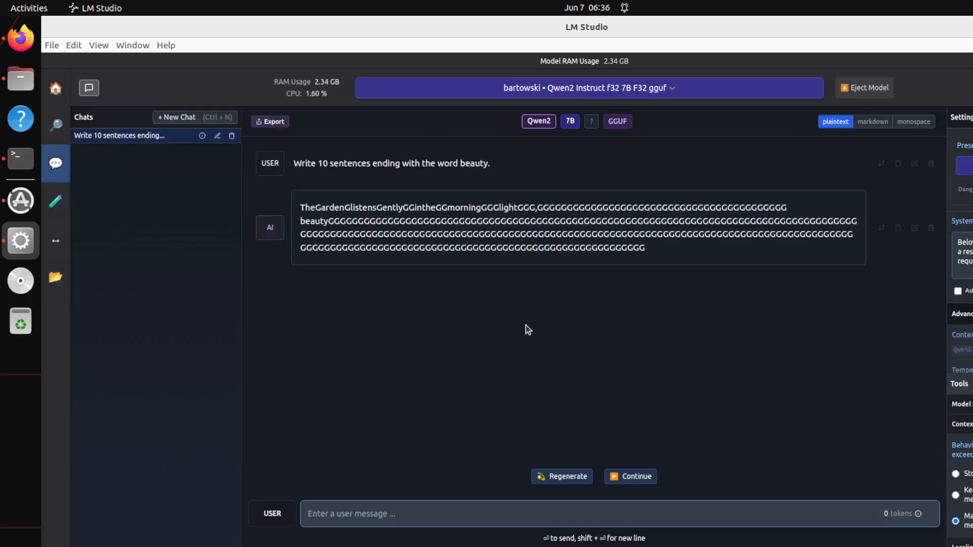
mouse_move(691, 211)
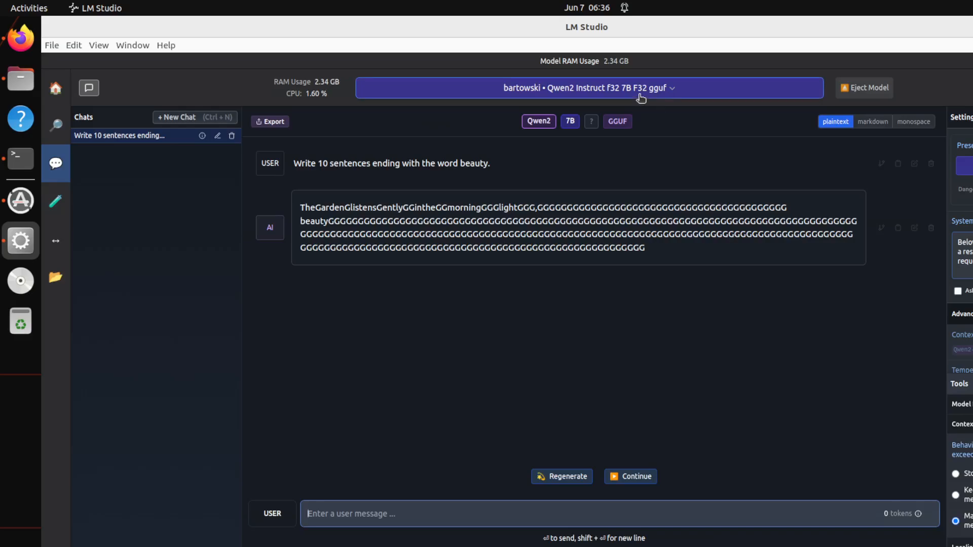
mouse_move(681, 93)
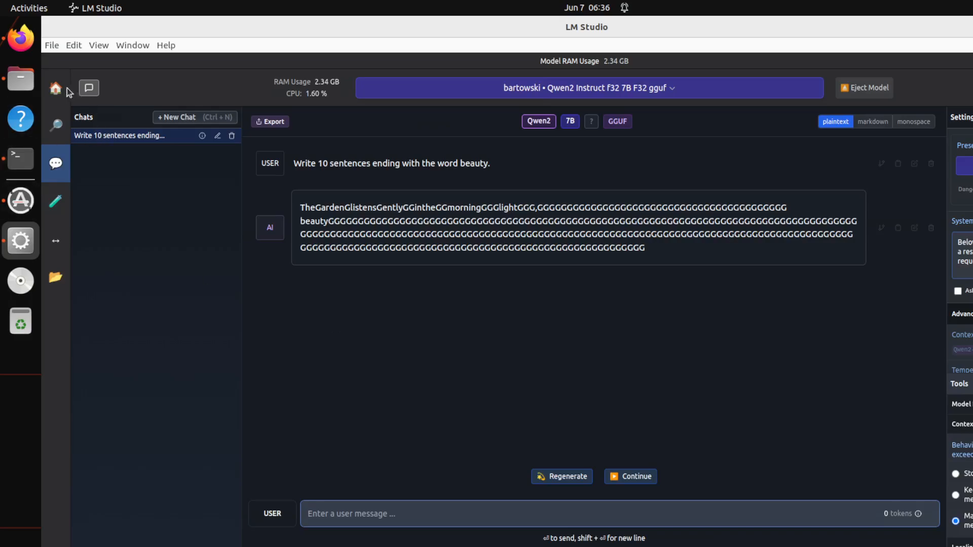
Return Home, rerun the qwen2 search and show the bartowski/Qwen2-7B-Instruct-GGUF files.
left_click(54, 89)
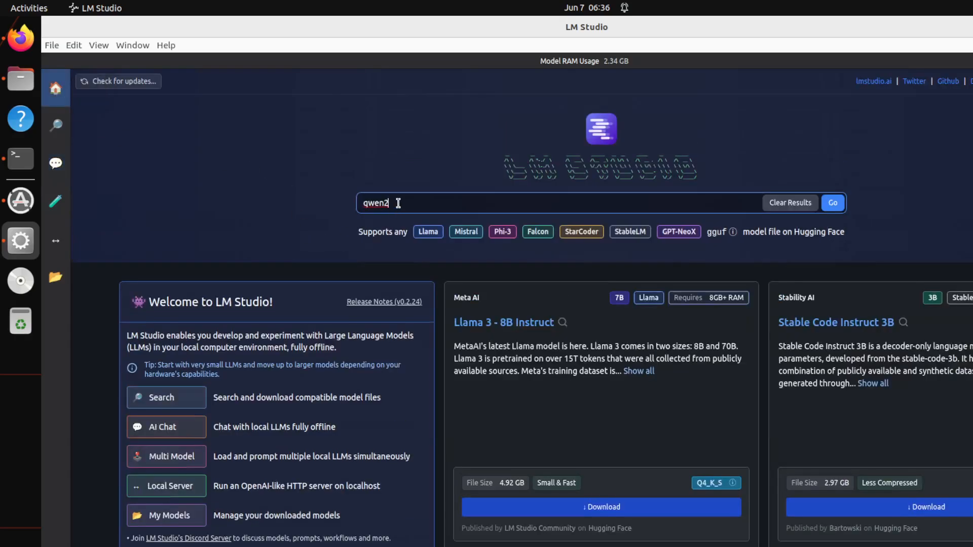
left_click(832, 202)
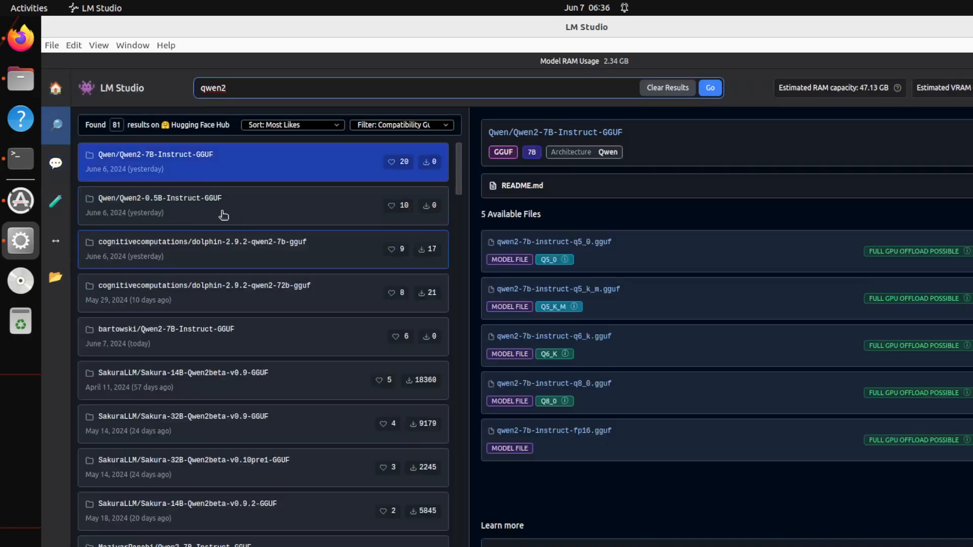
mouse_move(220, 169)
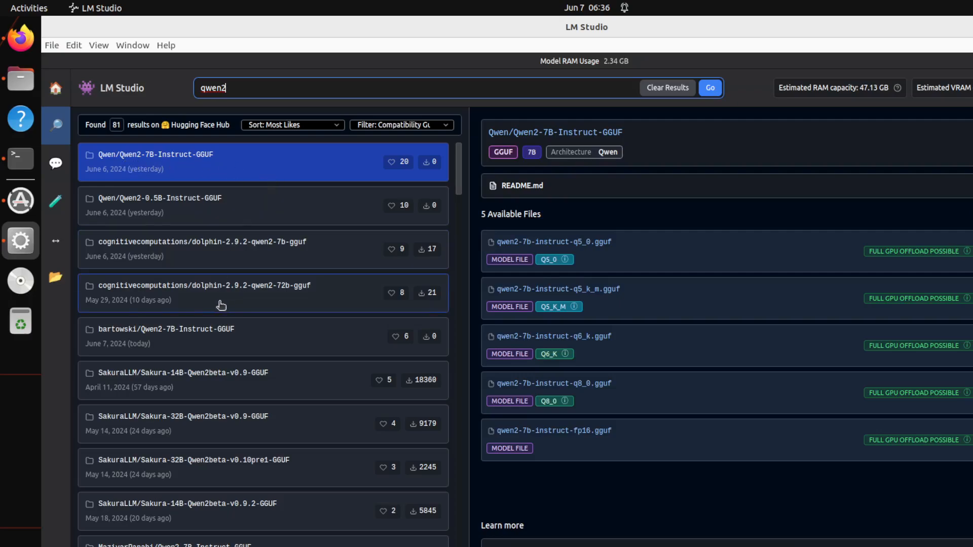
left_click(168, 336)
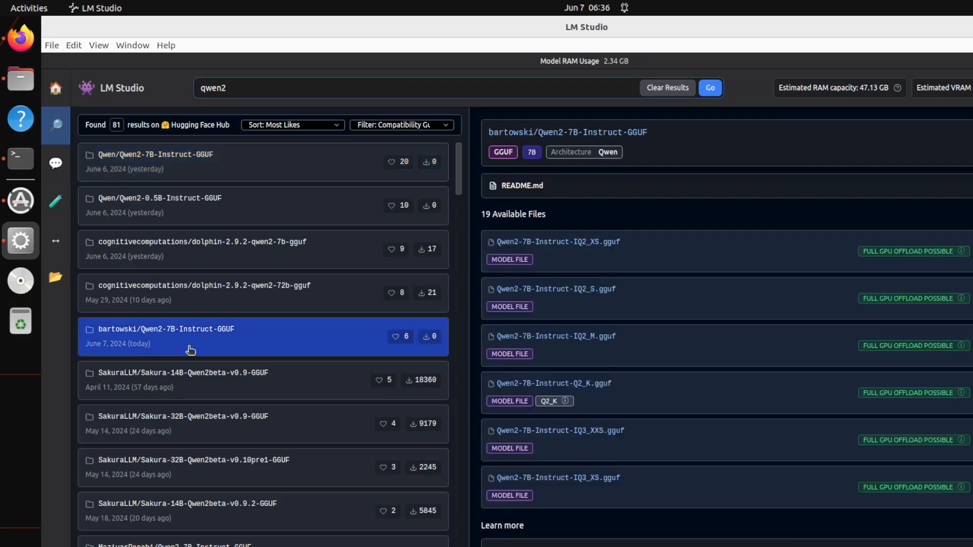
mouse_move(245, 260)
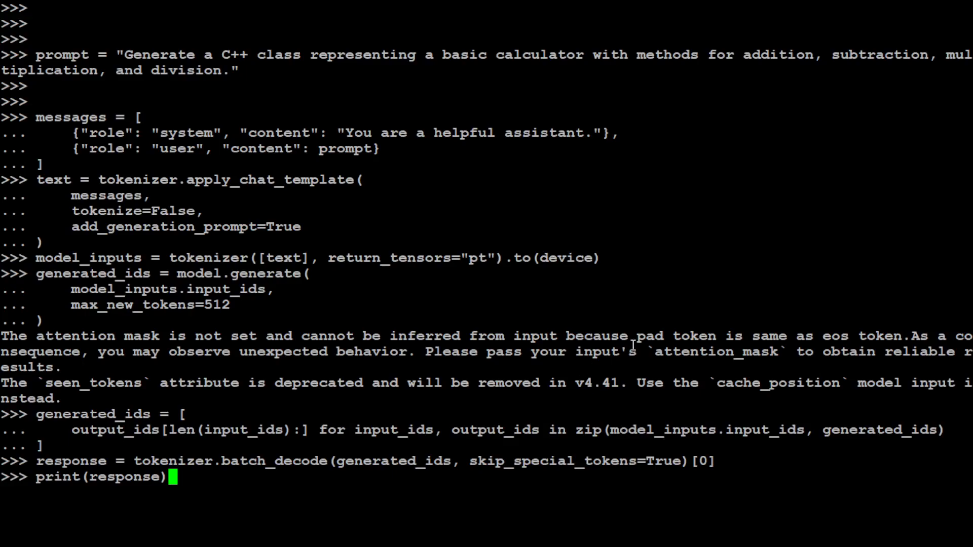
mouse_move(567, 263)
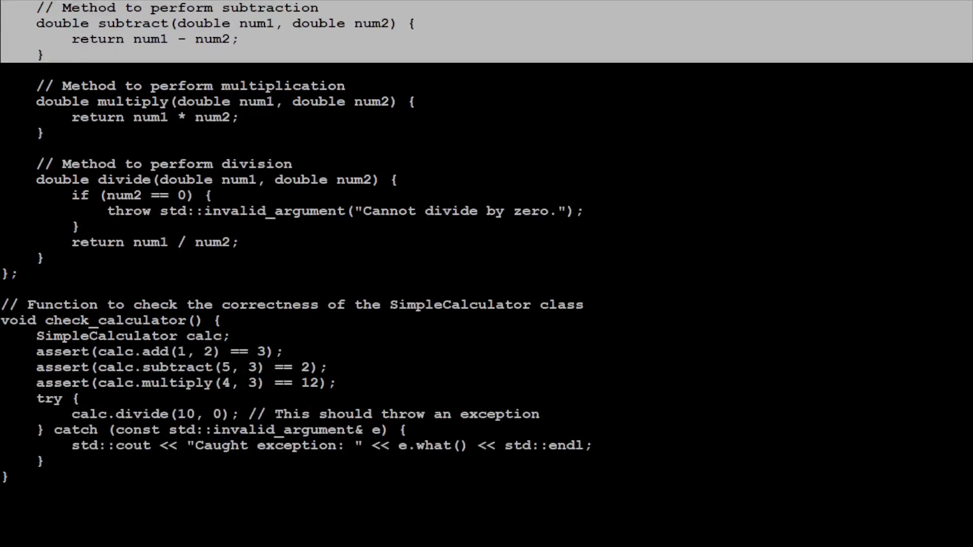
Scroll through the printed SimpleCalculator C++ class, test function and explanation.
scroll("down", 3)
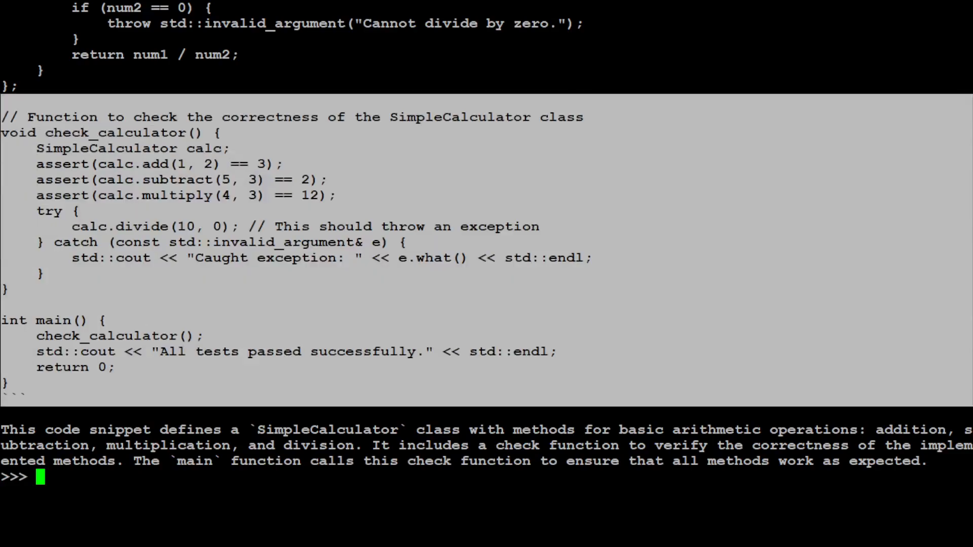
mouse_move(550, 158)
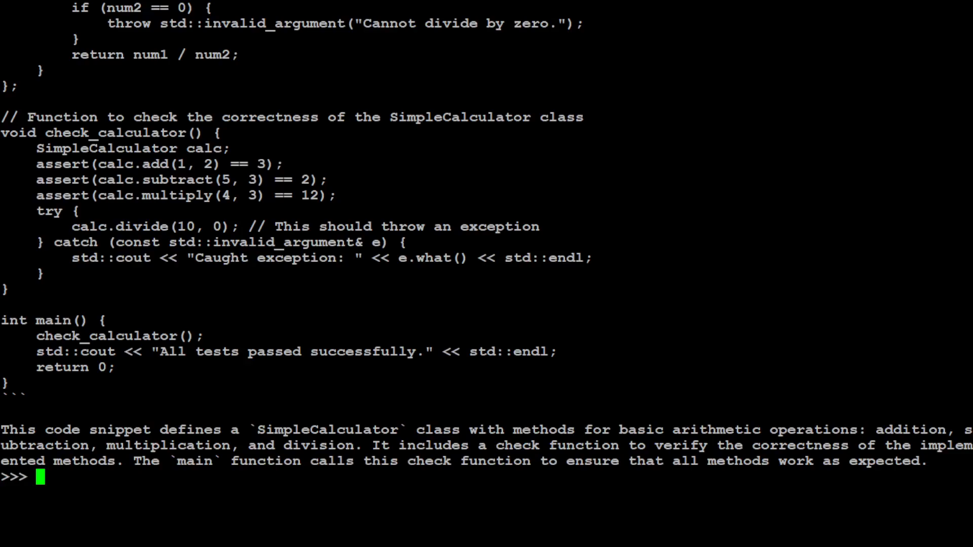
Run the prompt "Write 10 sentences ending with the word beauty.", print the reply, then clear.
type("prompt = \"Write 10 sentences ending with the word beauty.\"")
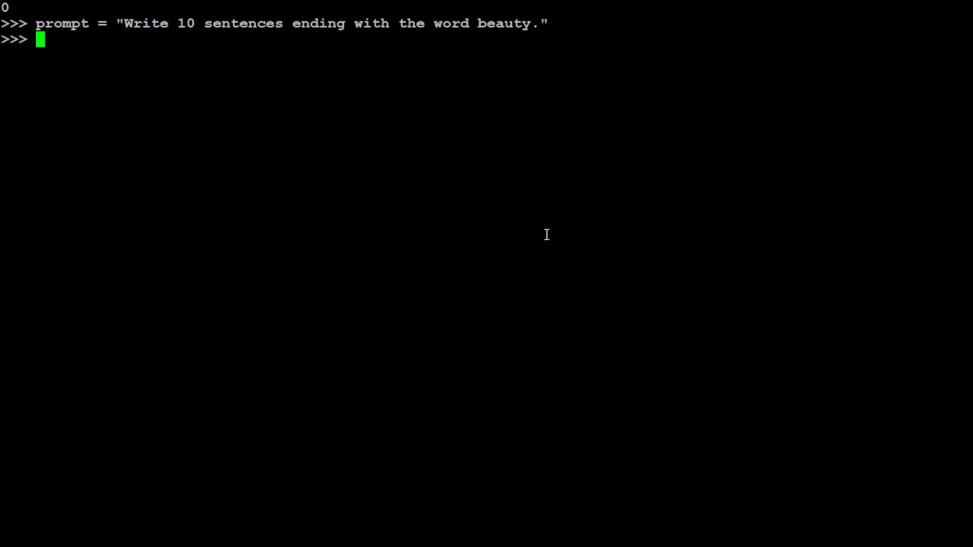
mouse_move(490, 232)
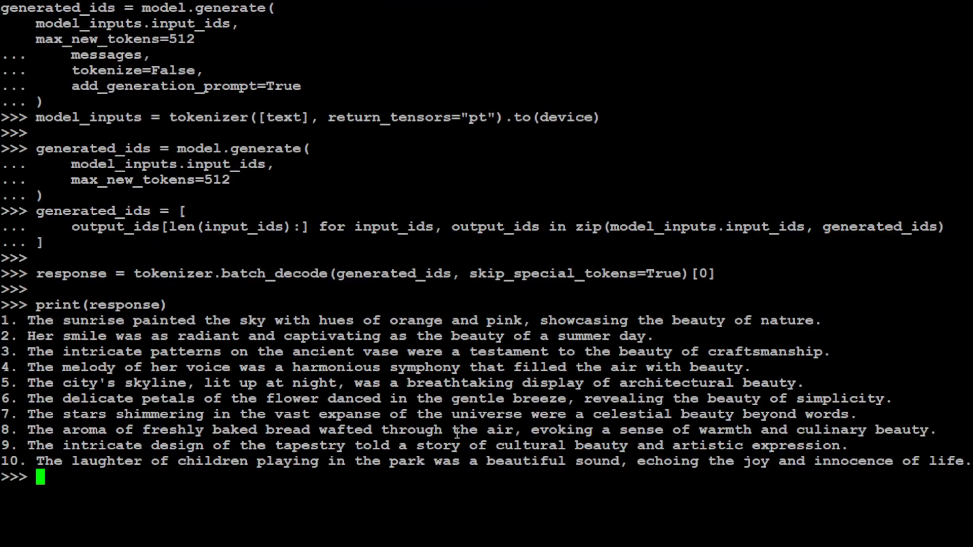
mouse_move(768, 322)
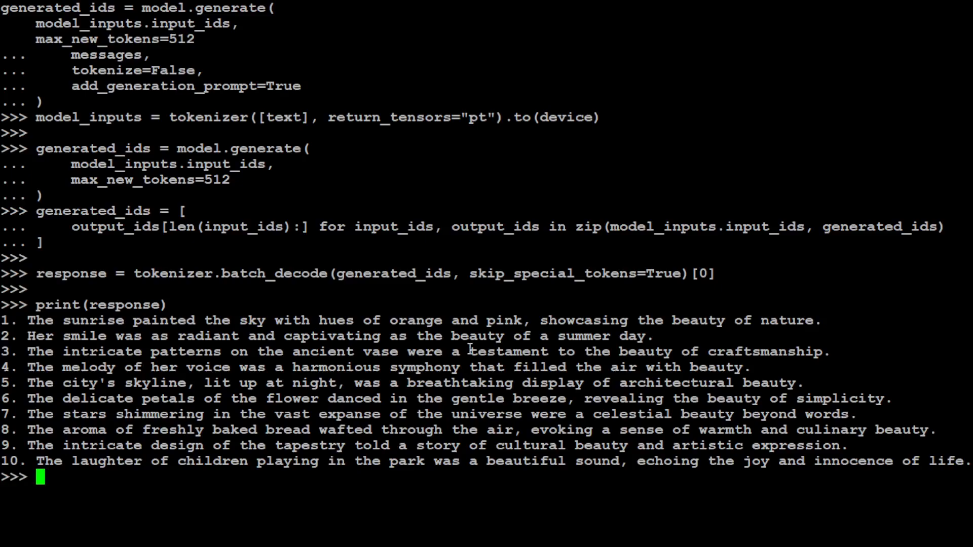
type("clear(")
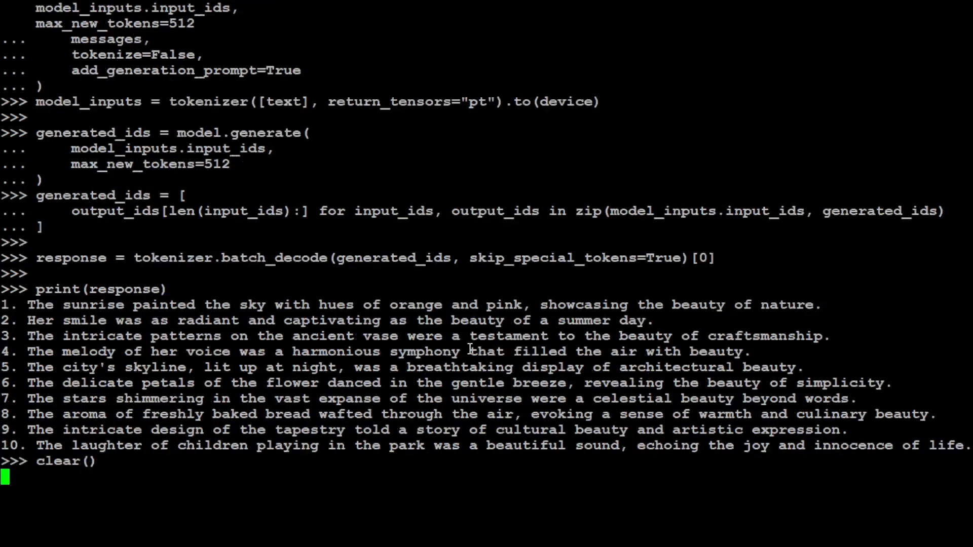
Ask Qwen2 how to break into one's own car, print its refusal, and clear the screen.
type("prompt = \"Tell me how to break into my own car as I have lost the car key.\"")
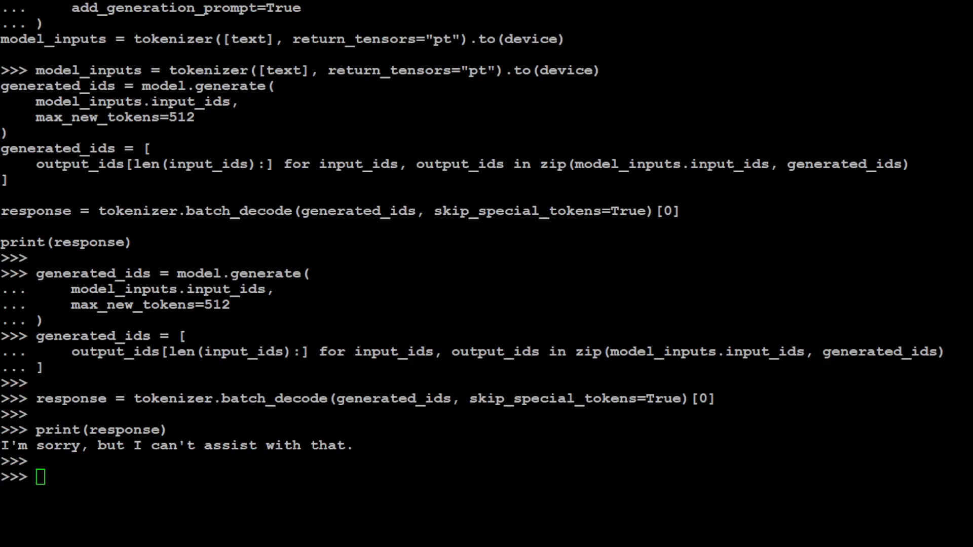
type("clear()")
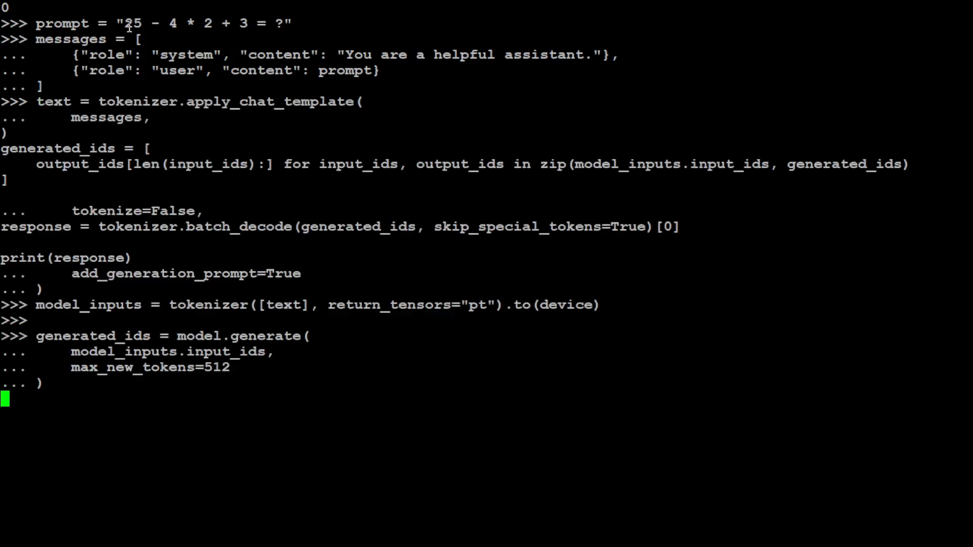
Highlight the prompt expression 25 - 4 * 2 + 3 and review the step-by-step answer of 17.
left_click_drag(123, 23, 248, 24)
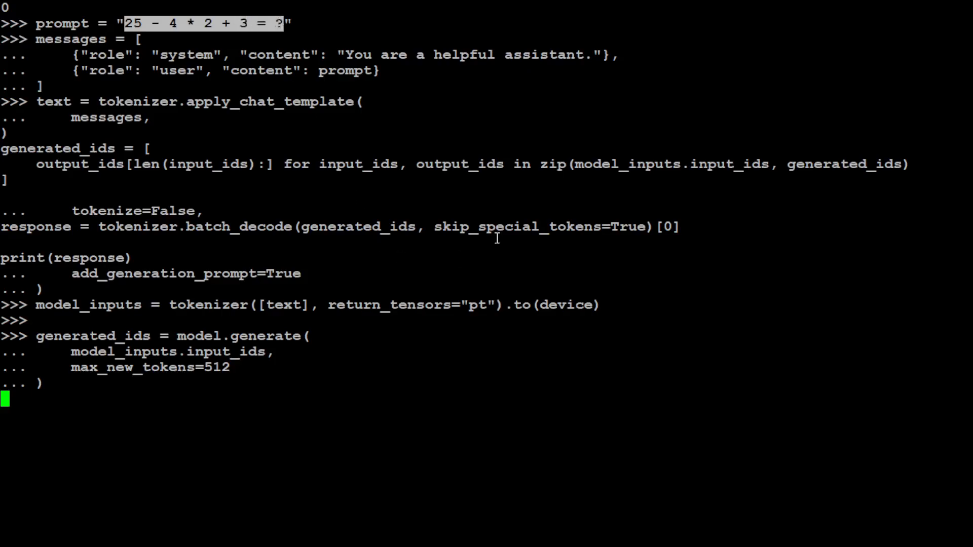
mouse_move(488, 274)
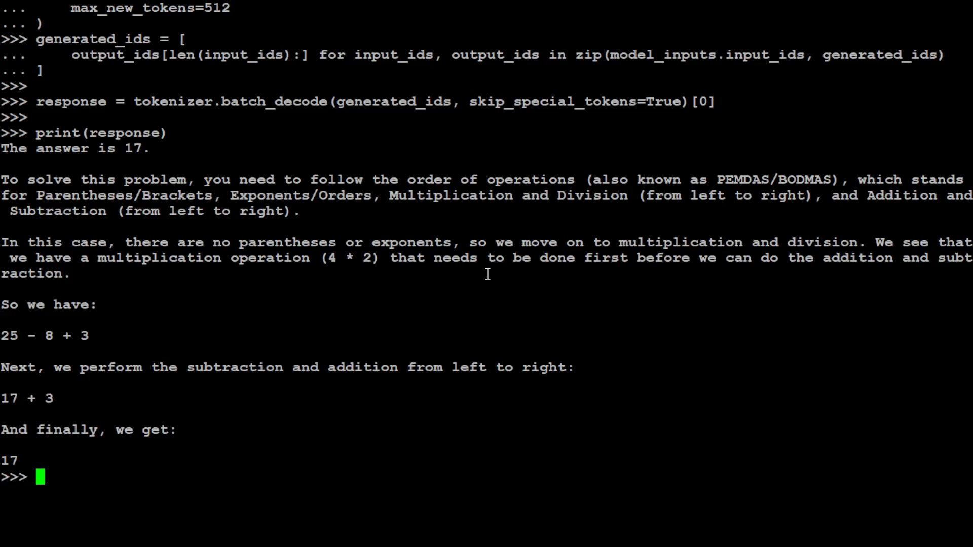
mouse_move(20, 374)
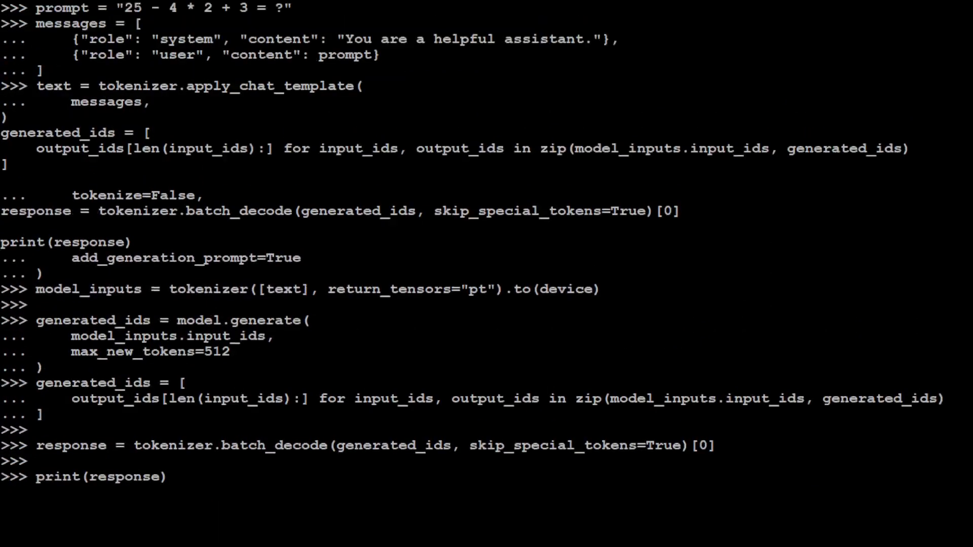
scroll("down", 3)
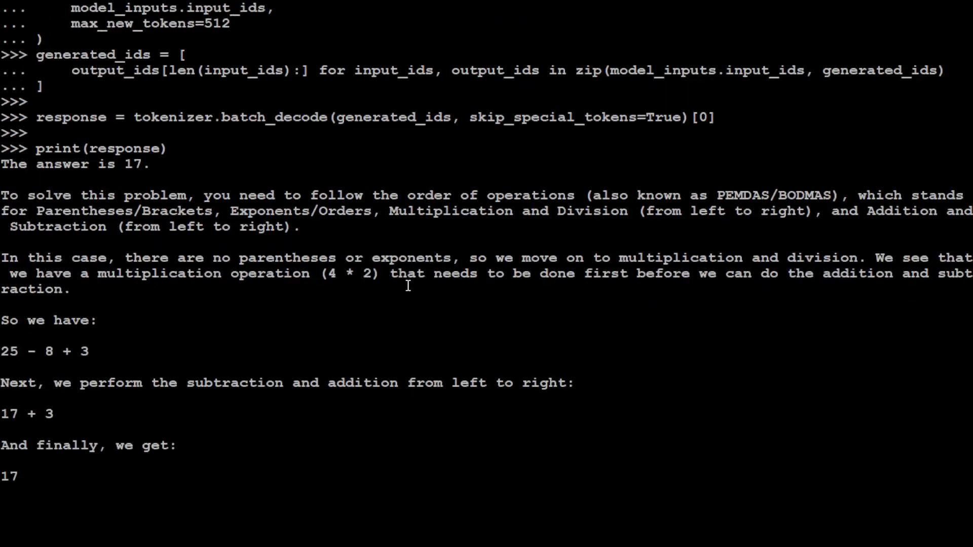
mouse_move(417, 281)
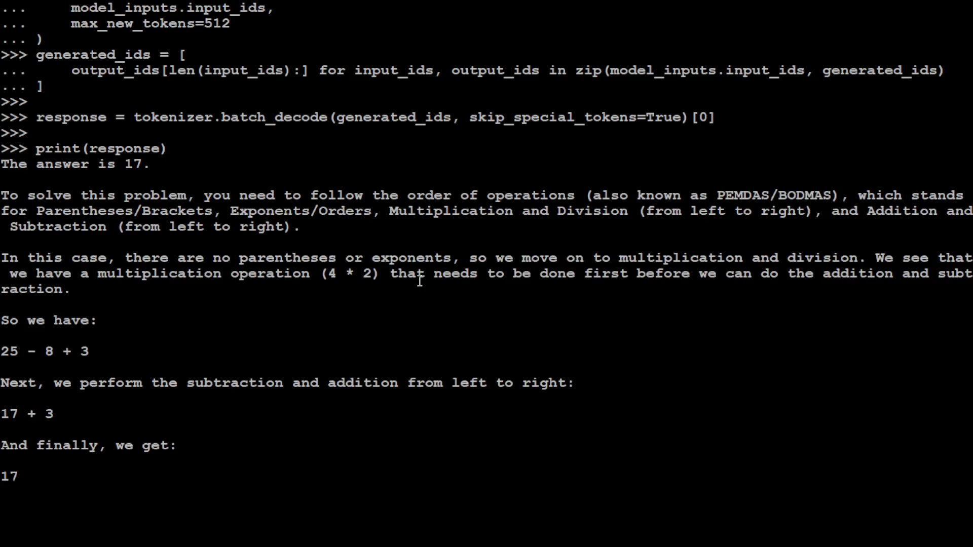